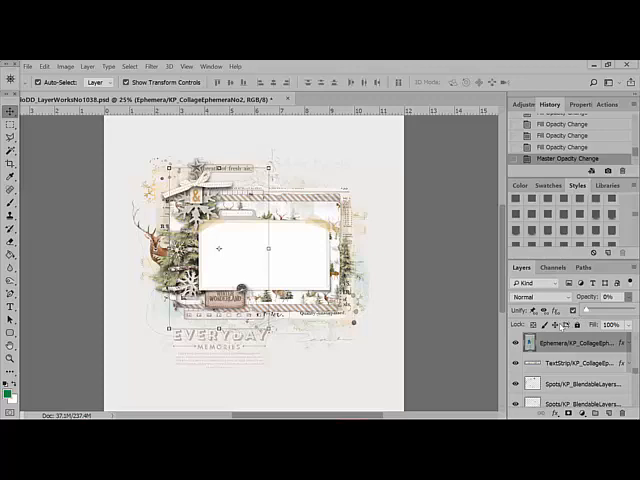
{"action": "mouse_move", "coordinate": [390, 320]}
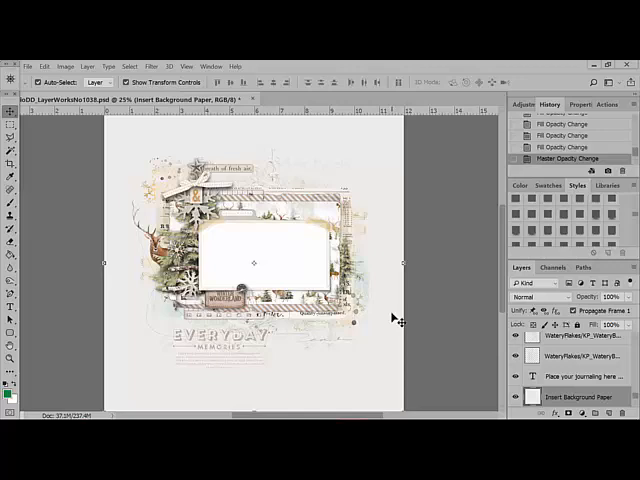
{"action": "mouse_move", "coordinate": [394, 318]}
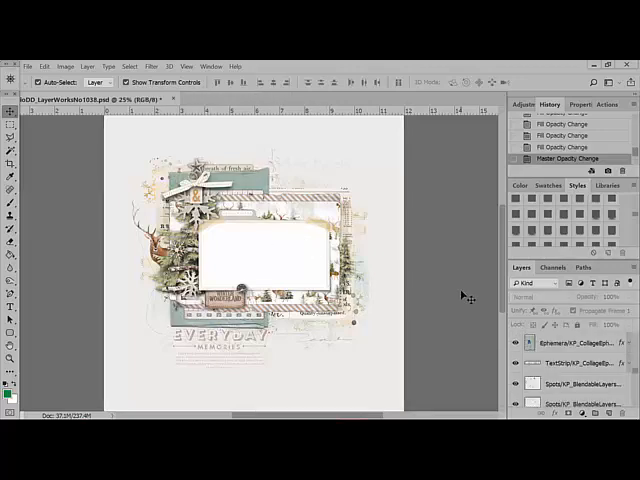
Step: Select the ephemera layer with its teal tags by clicking the ephemera on the canvas
{"action": "left_click", "coordinate": [565, 347]}
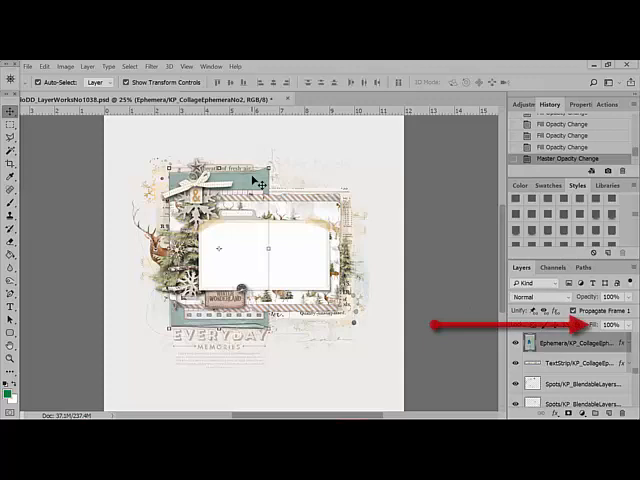